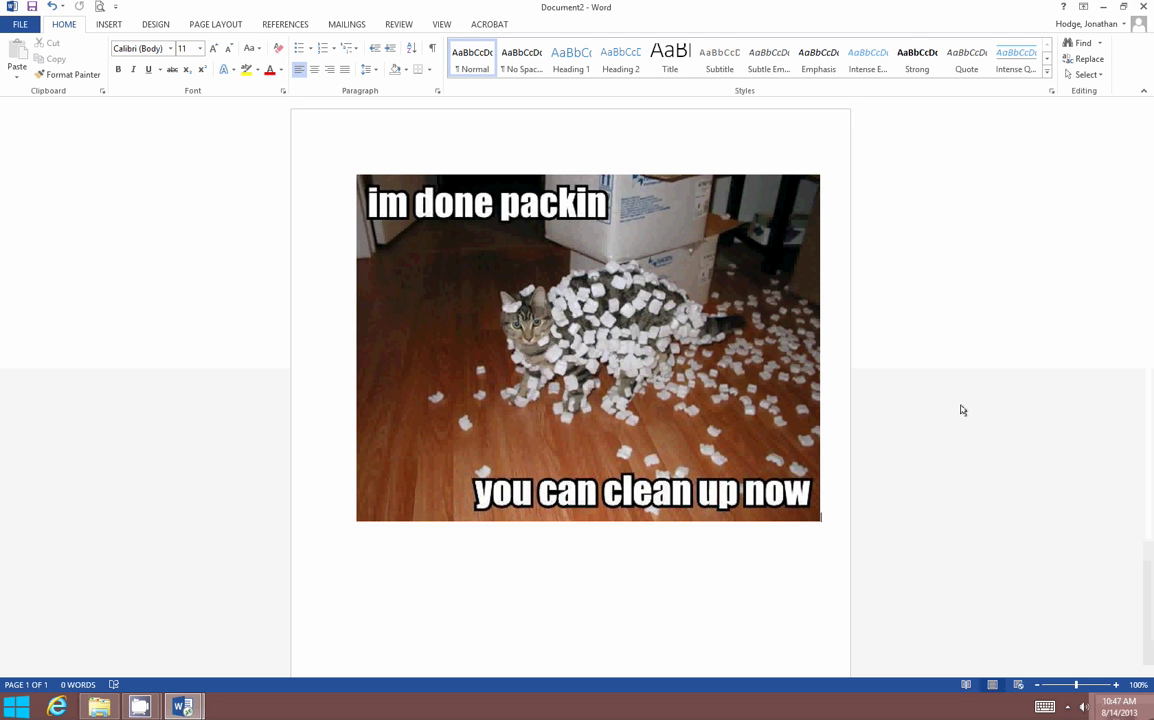
{"action": "mouse_move", "coordinate": [648, 16]}
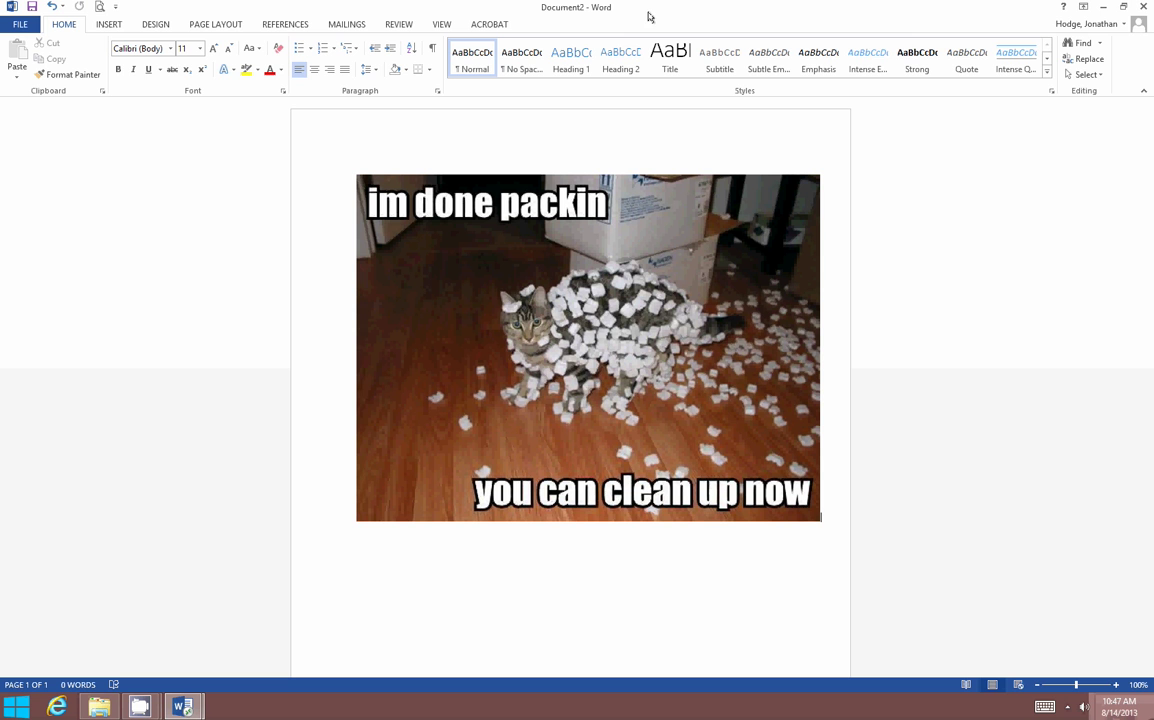
{"action": "mouse_move", "coordinate": [184, 110]}
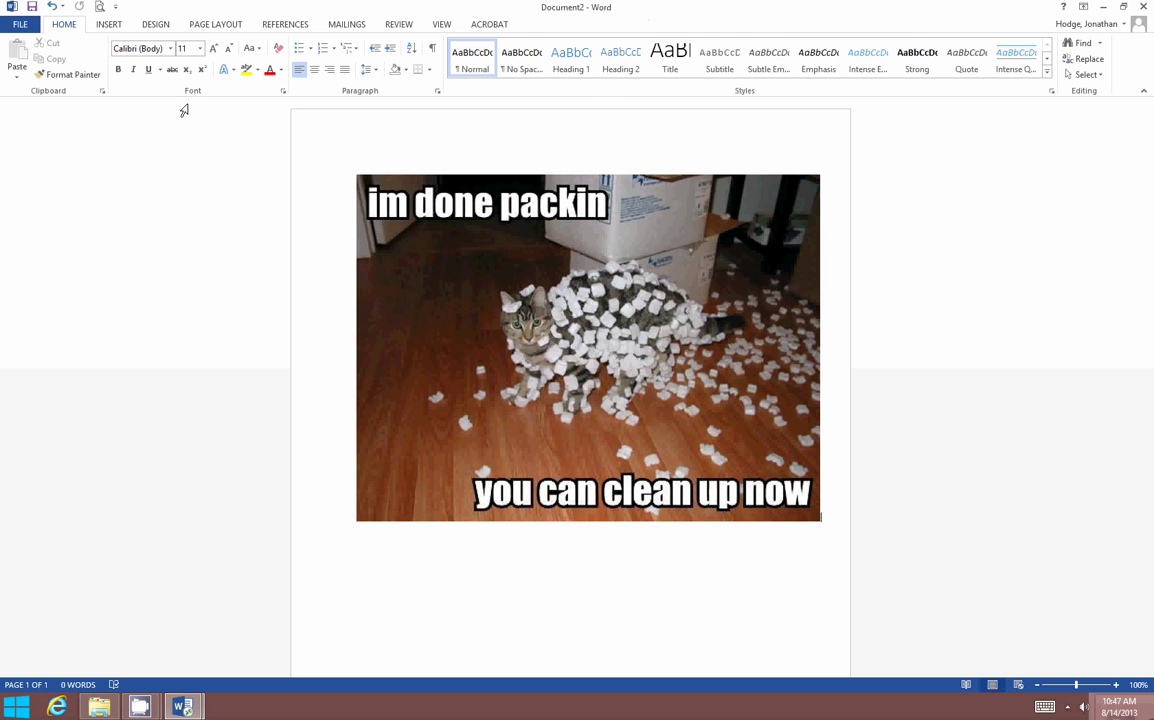
Reach the Save As screen from the File menu, with Computer offered as a location
{"action": "left_click", "coordinate": [20, 24]}
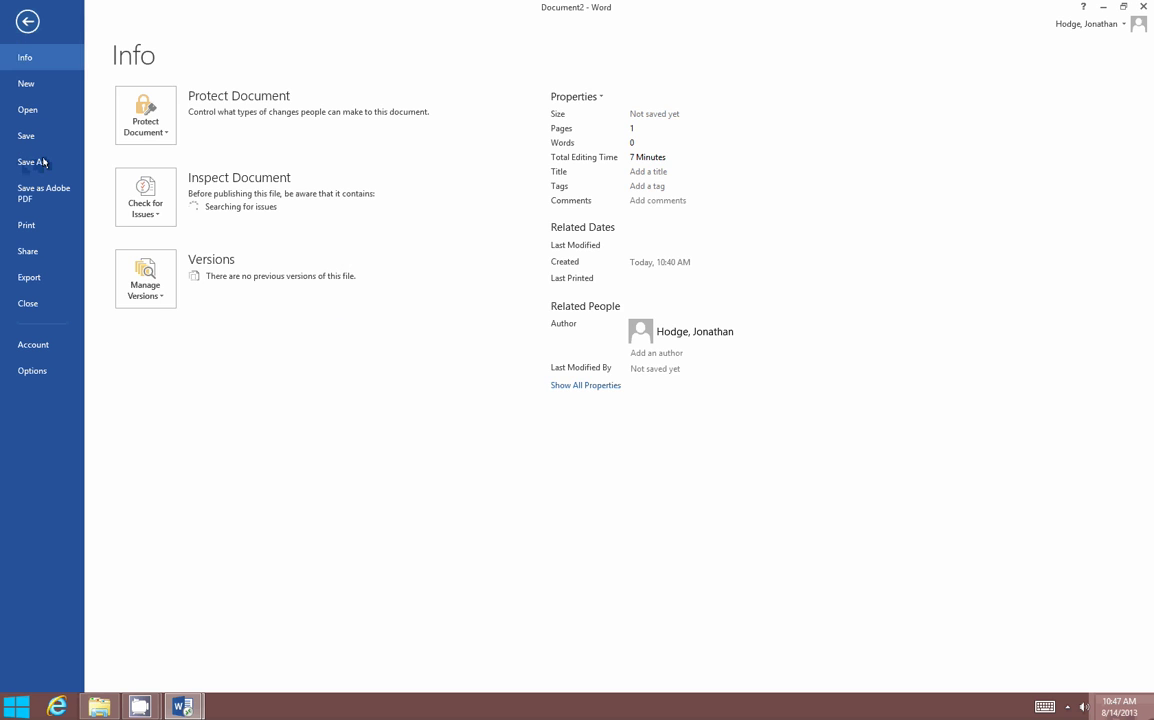
{"action": "left_click", "coordinate": [32, 160]}
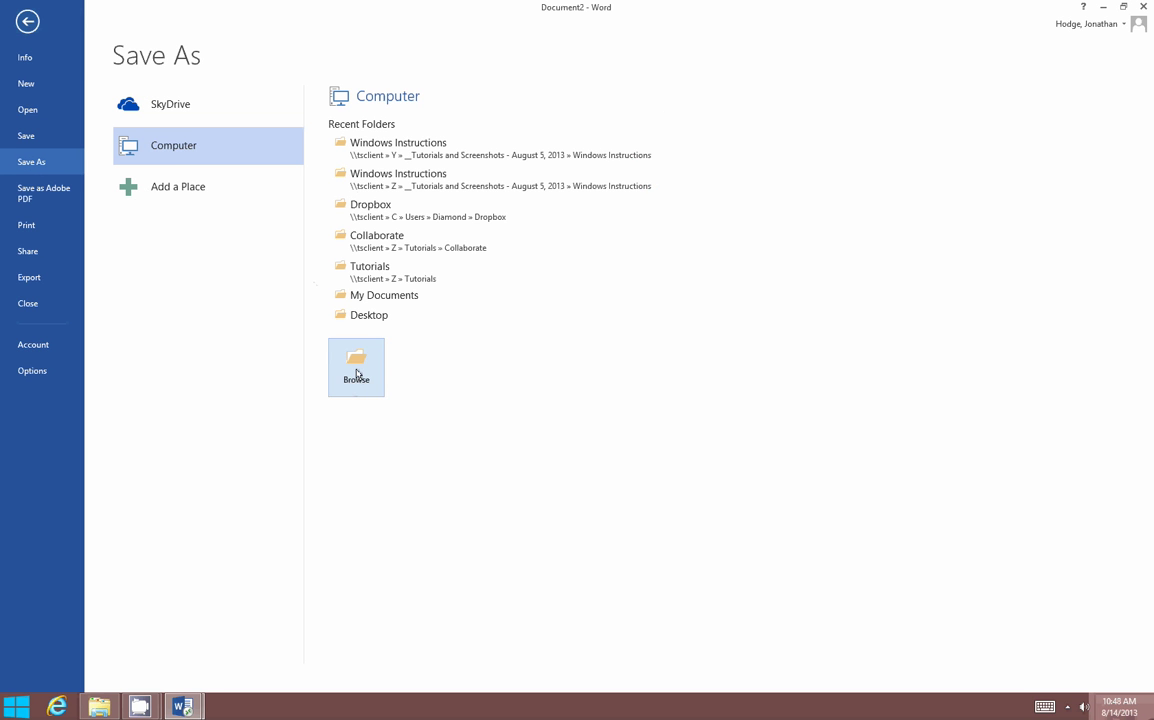
Browse for a save location and scroll the navigation pane down to the computer's drives
{"action": "left_click", "coordinate": [356, 368]}
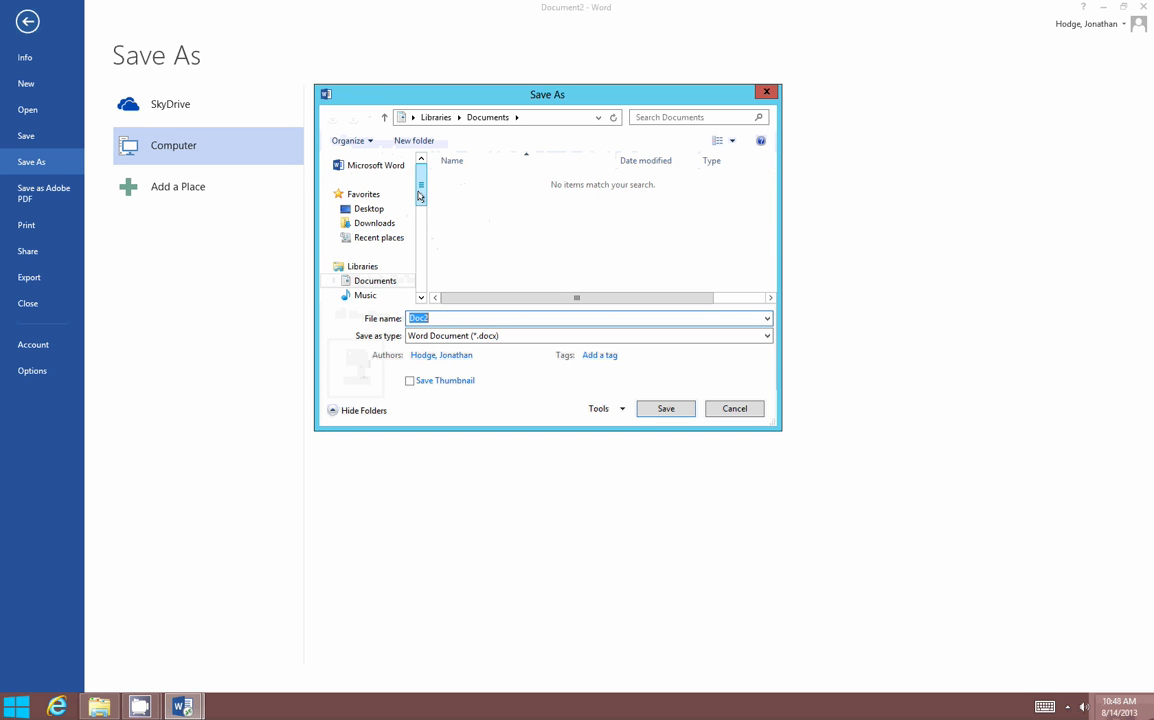
{"action": "scroll", "scroll_direction": "down", "scroll_amount": 3}
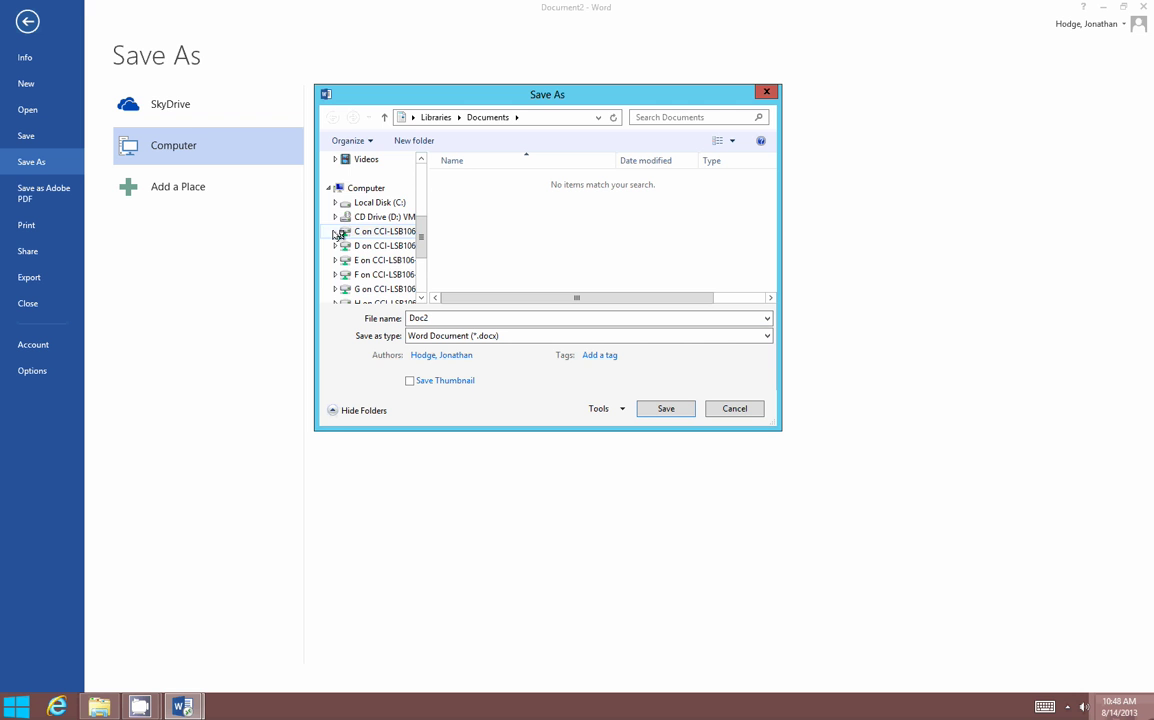
Navigate from C:\Users through the personal user folder into Desktop as the save location
{"action": "left_click", "coordinate": [336, 232]}
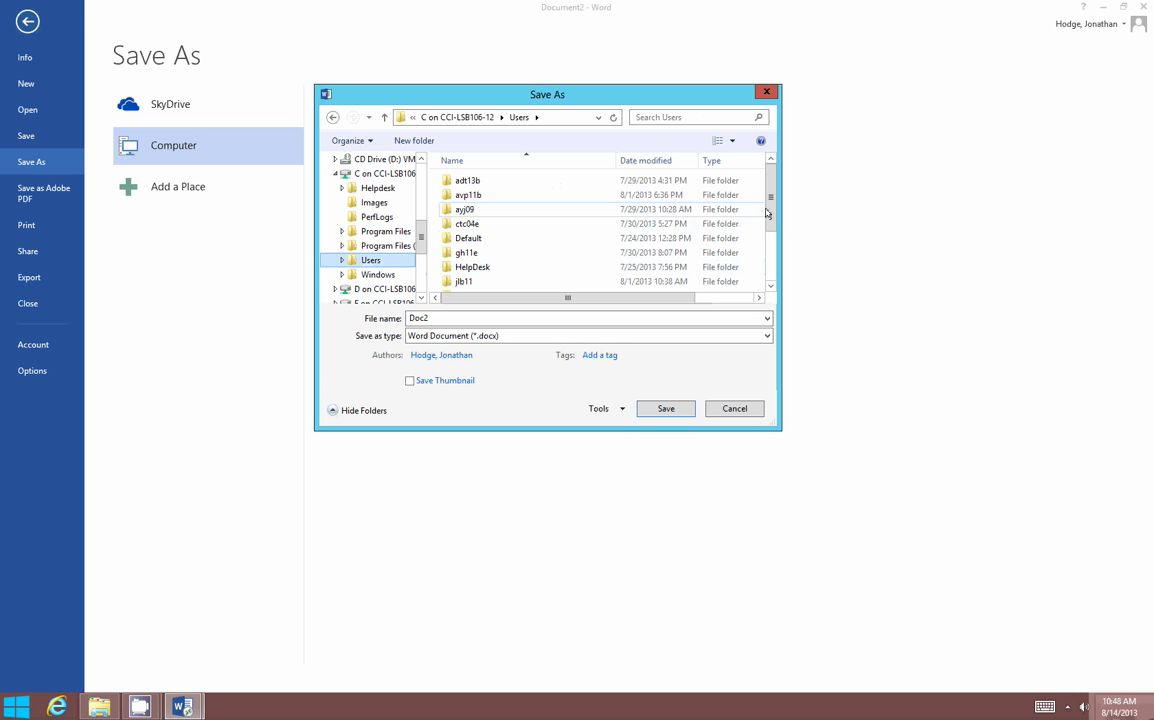
{"action": "scroll", "scroll_direction": "down", "scroll_amount": 3}
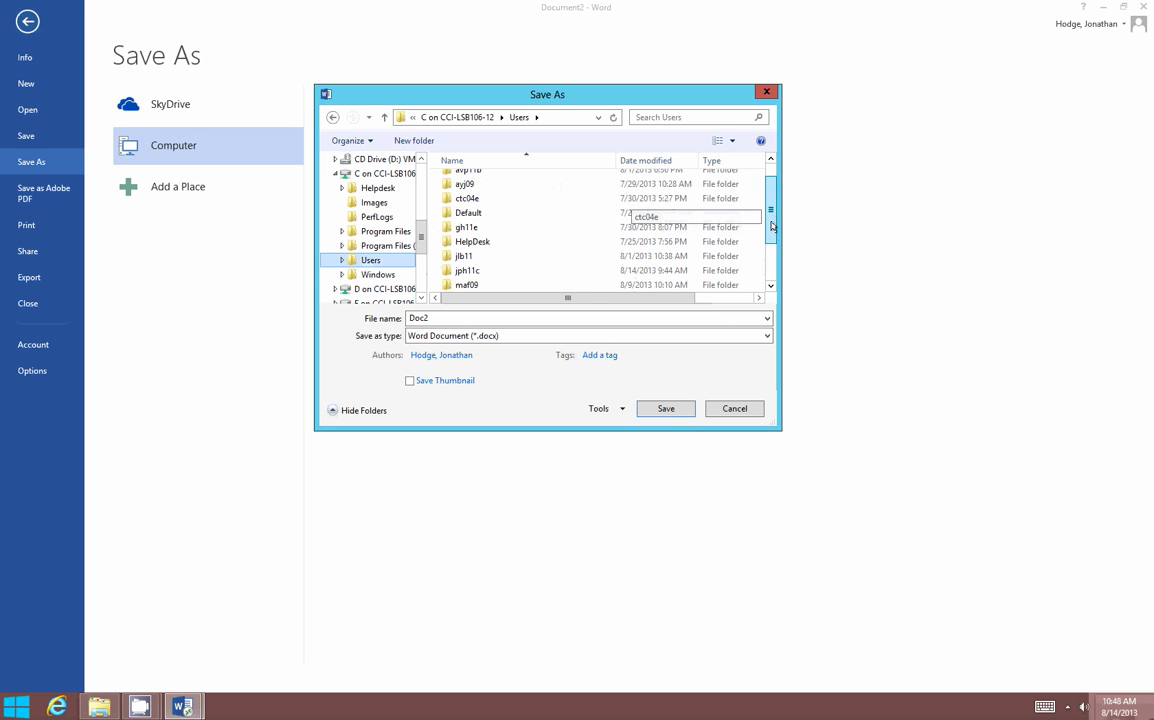
{"action": "double_click", "coordinate": [468, 270]}
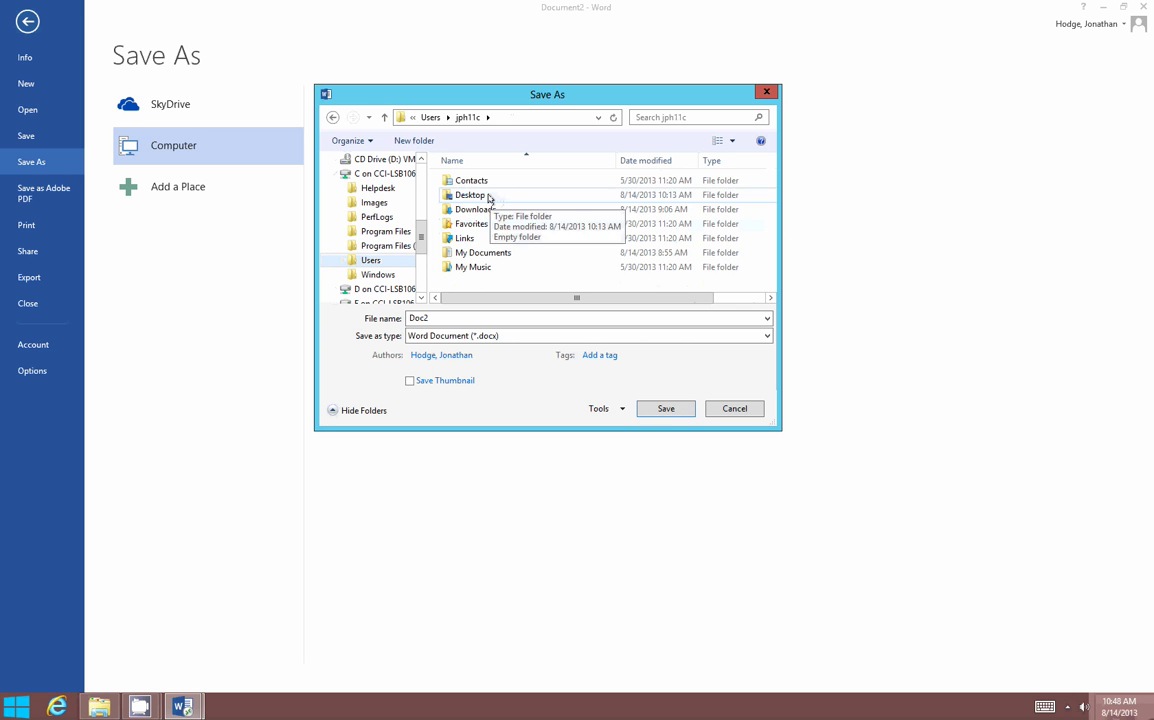
{"action": "double_click", "coordinate": [470, 194]}
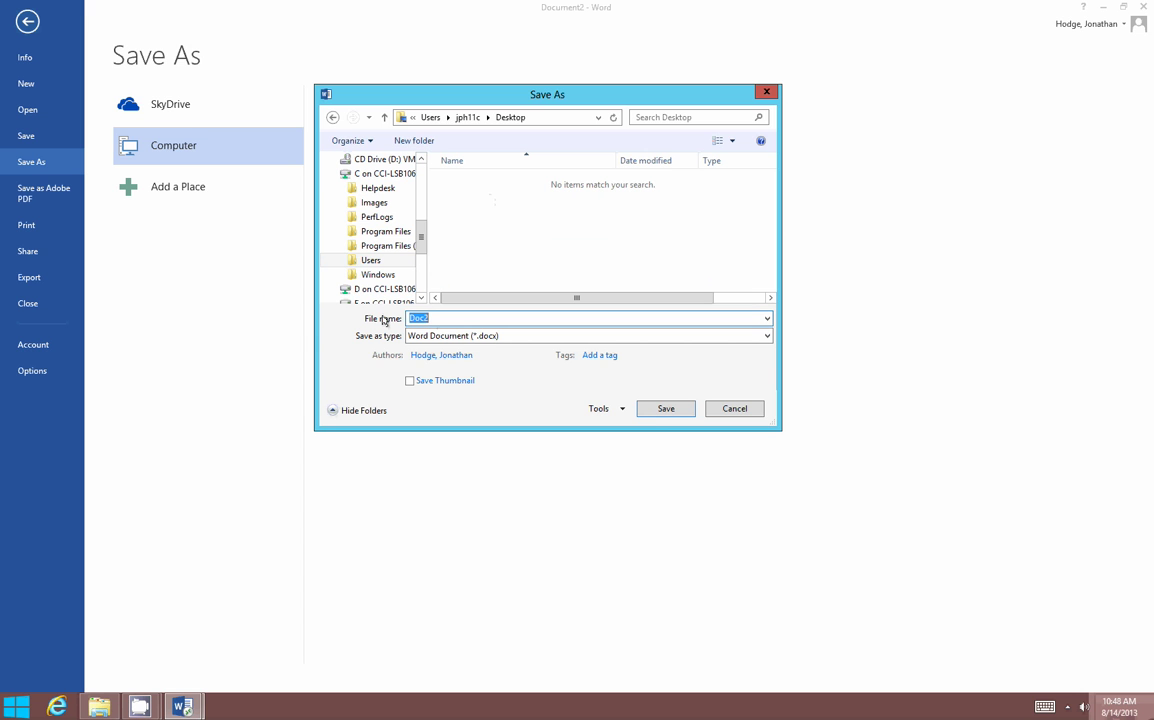
Save the document as test.docx on the Desktop and minimize Word to reveal it
{"action": "type", "text": "test"}
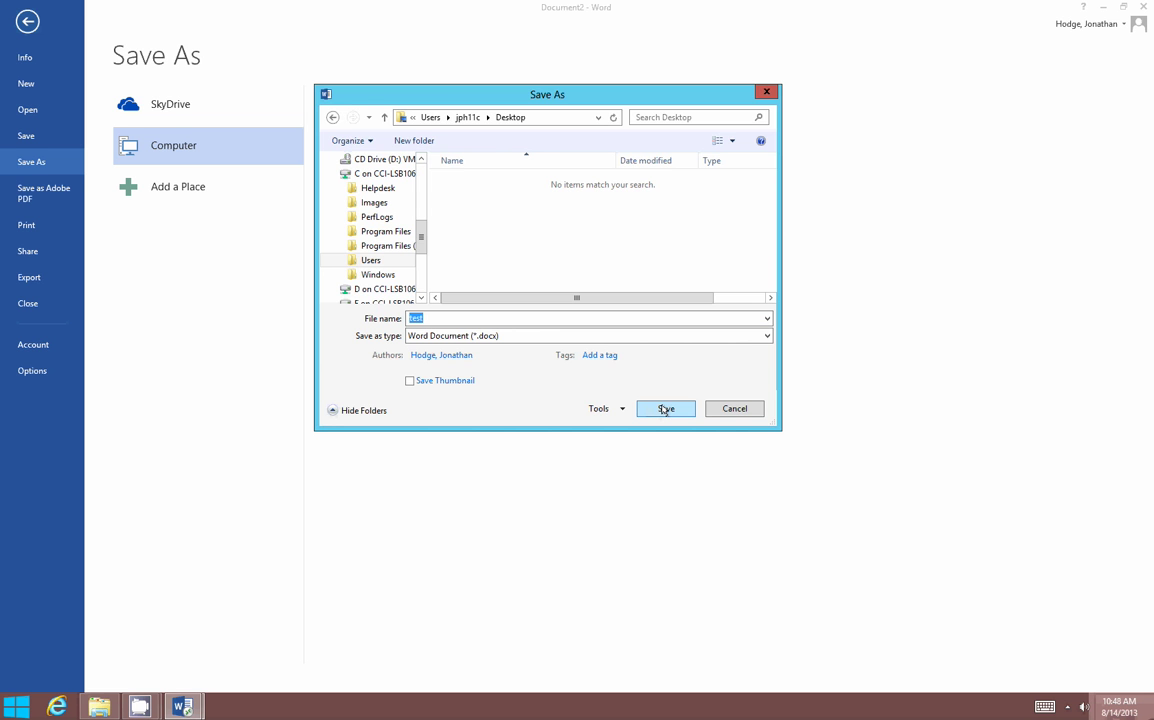
{"action": "left_click", "coordinate": [664, 408]}
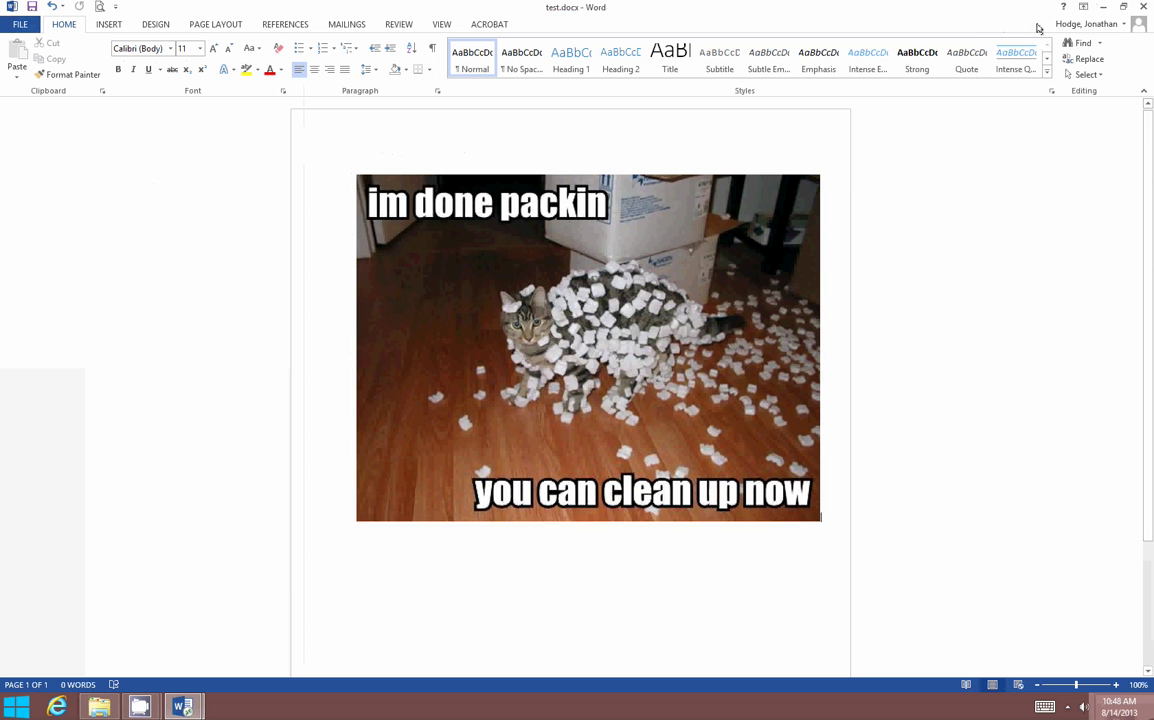
{"action": "left_click", "coordinate": [588, 348]}
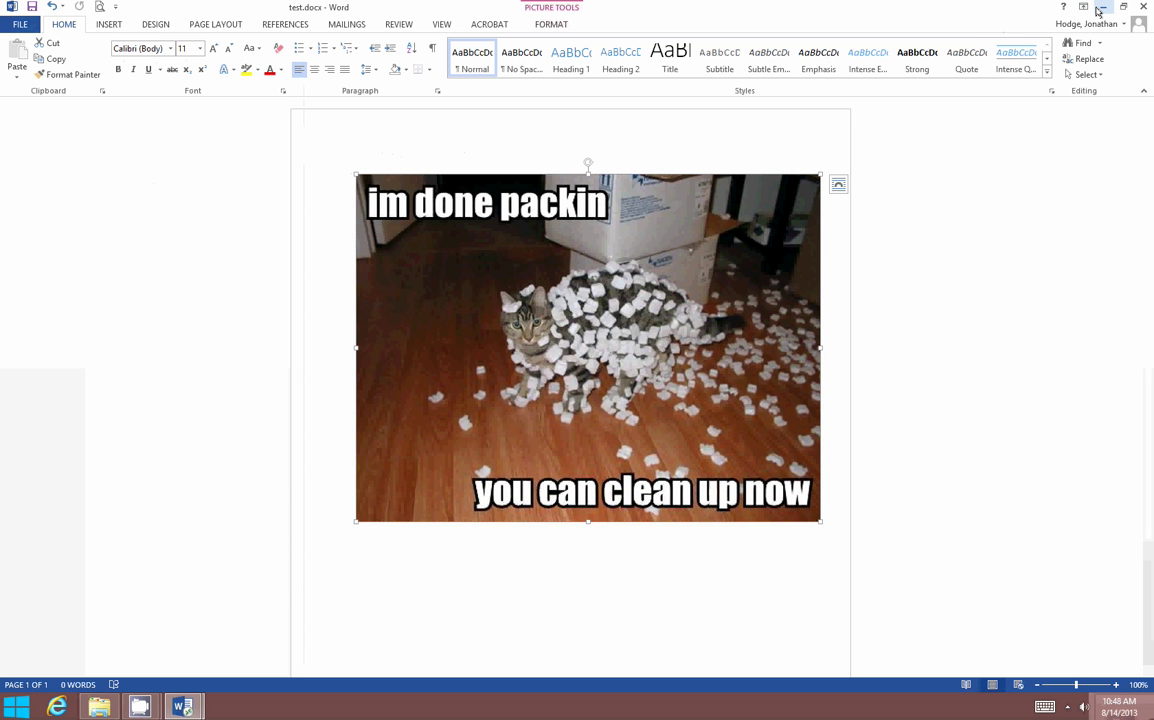
{"action": "mouse_move", "coordinate": [1100, 8]}
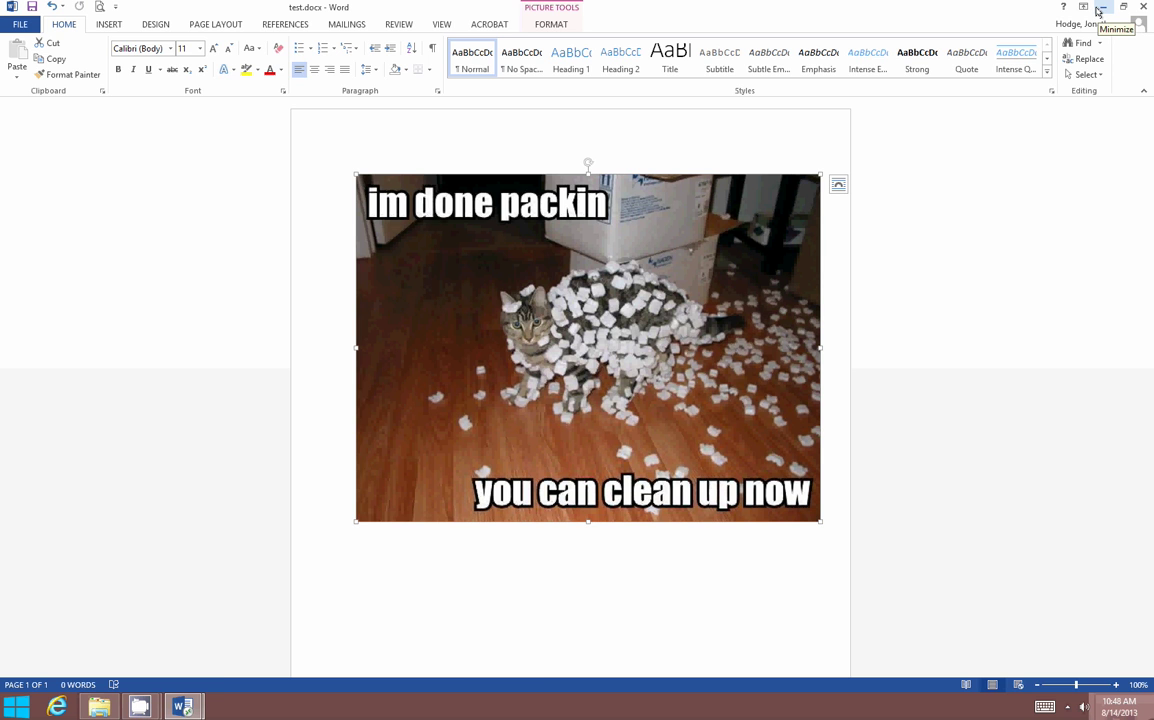
{"action": "left_click", "coordinate": [1100, 8]}
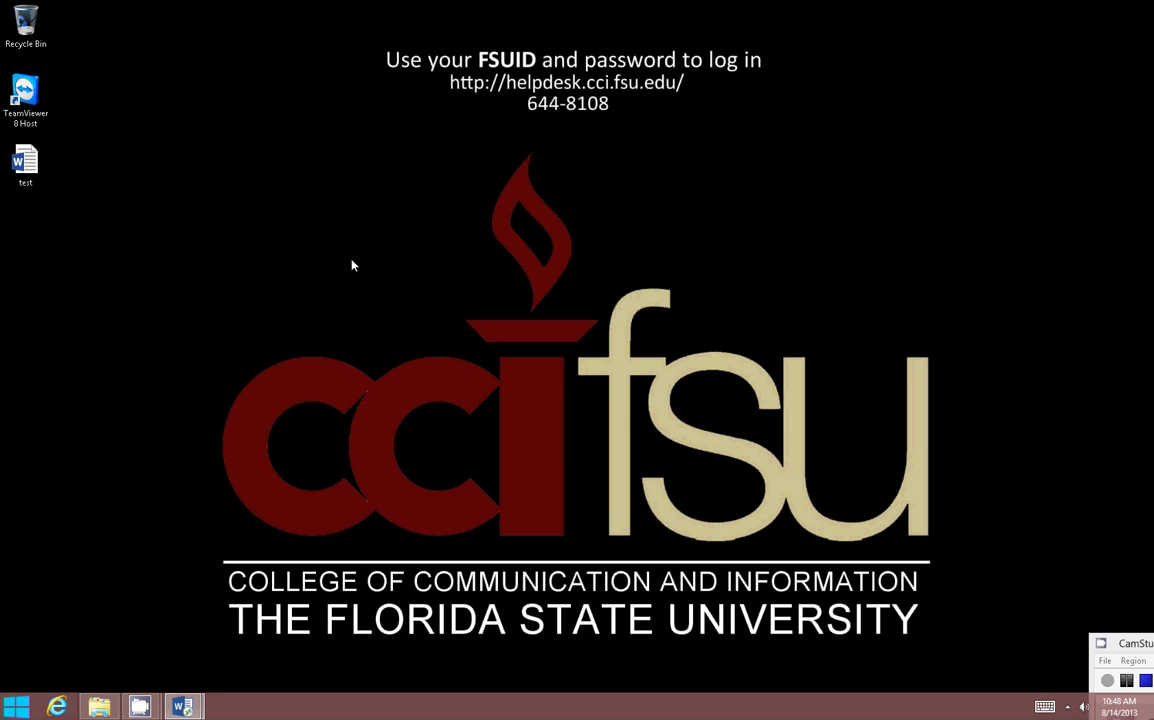
{"action": "mouse_move", "coordinate": [862, 524]}
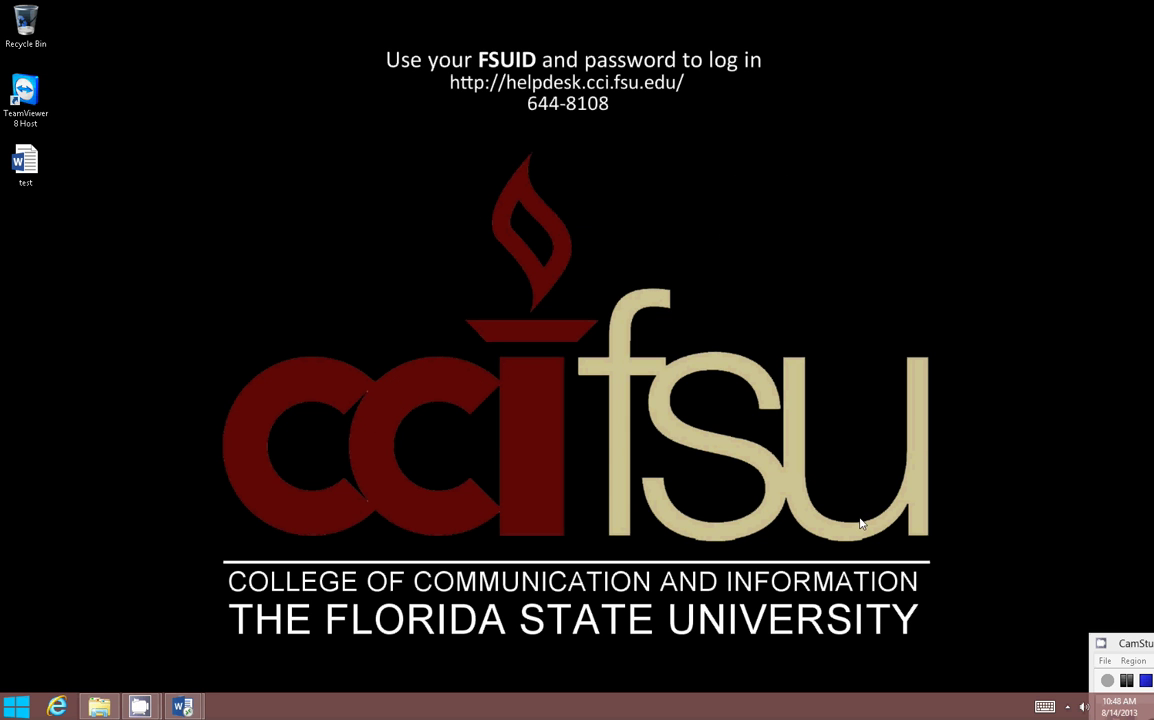
{"action": "mouse_move", "coordinate": [726, 508]}
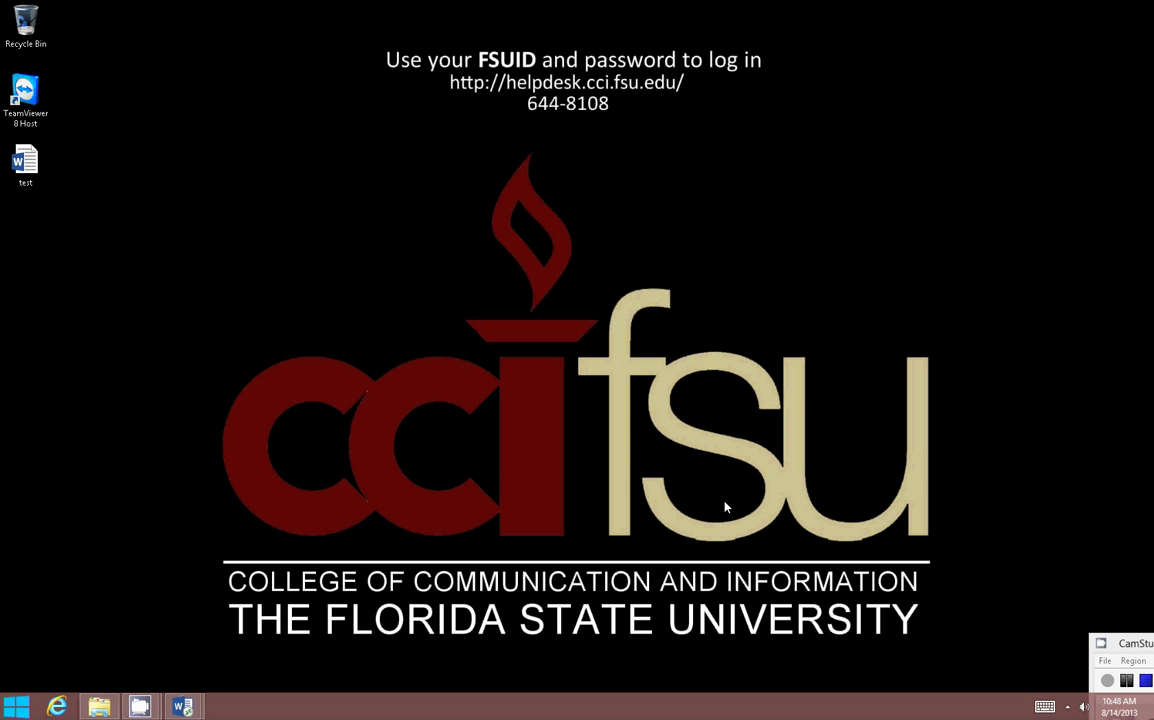
{"action": "mouse_move", "coordinate": [128, 262]}
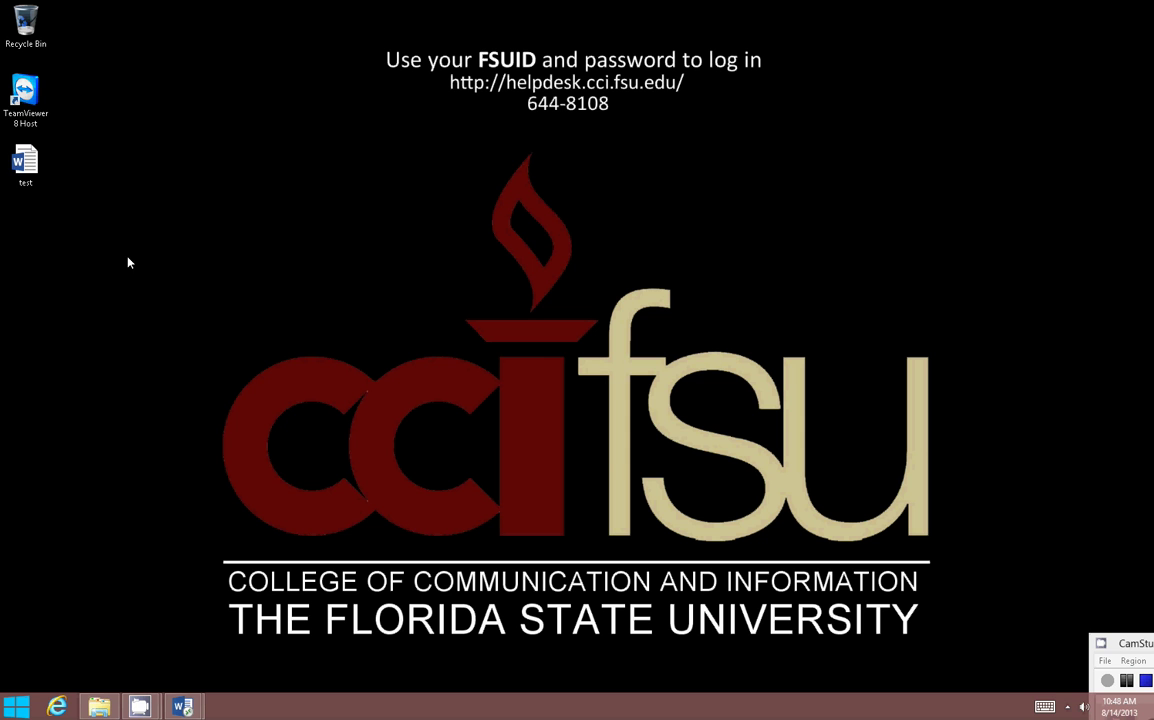
{"action": "left_click", "coordinate": [24, 162]}
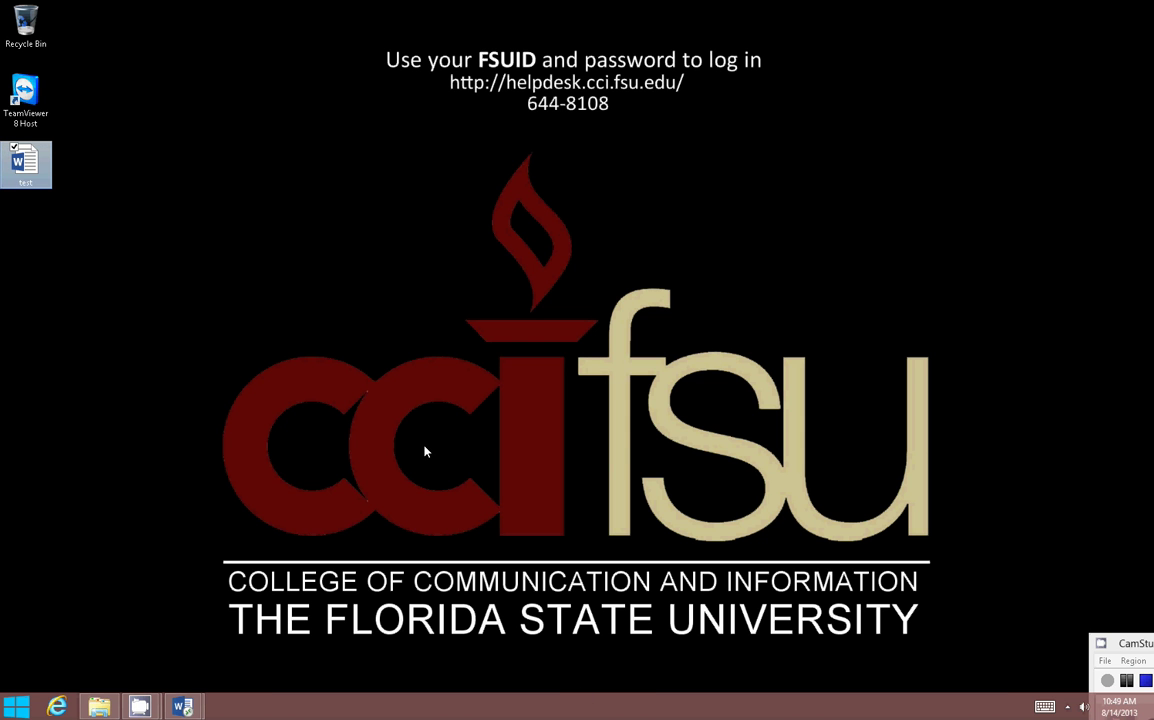